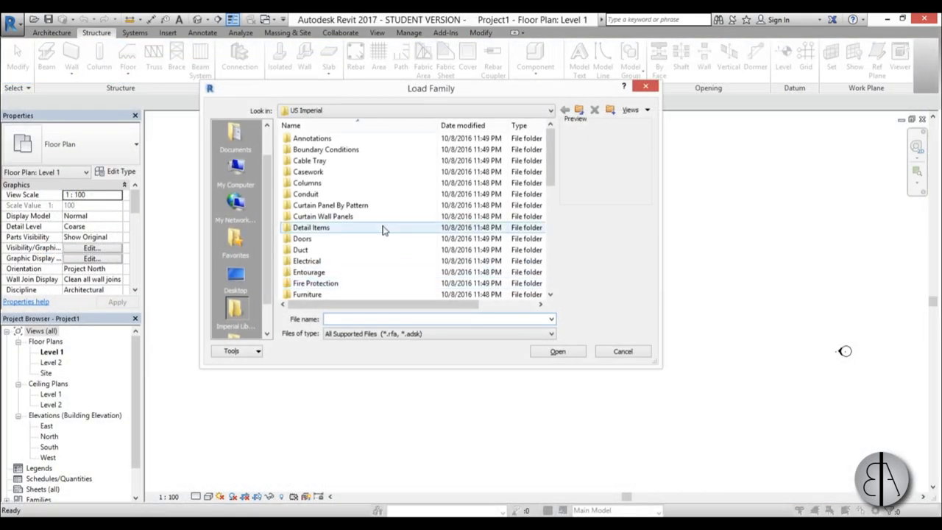
Step: Preview the Howe Gabled Truss-6 Panel and Warren With Cambered Top Chord Truss-14 Panel families
scroll(down, 3)
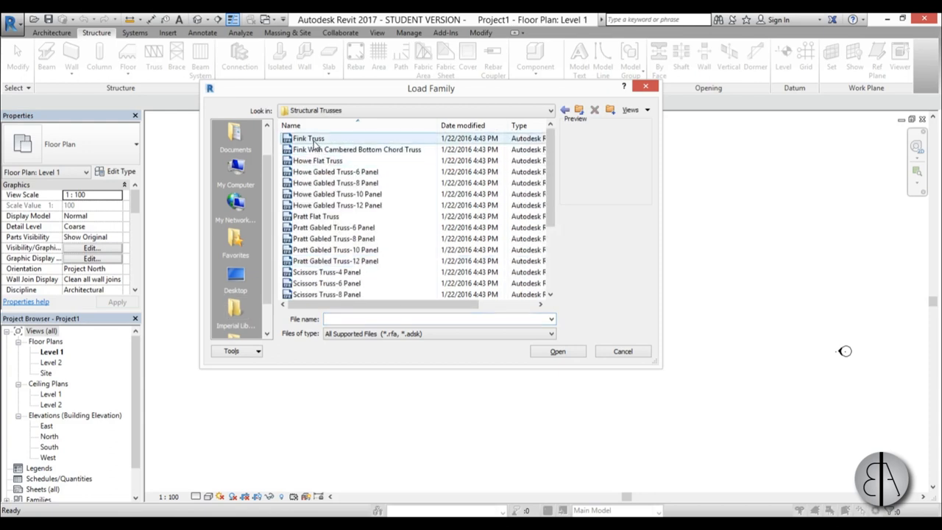
click(335, 183)
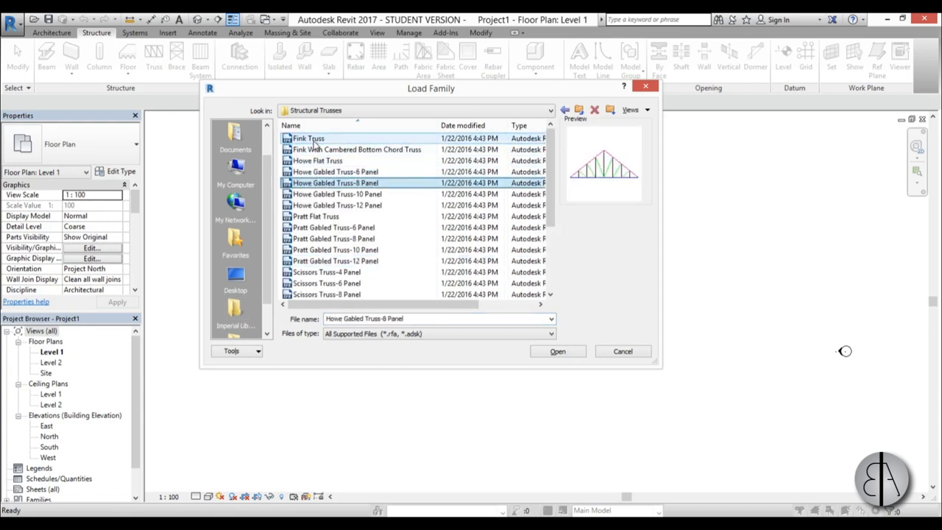
click(336, 250)
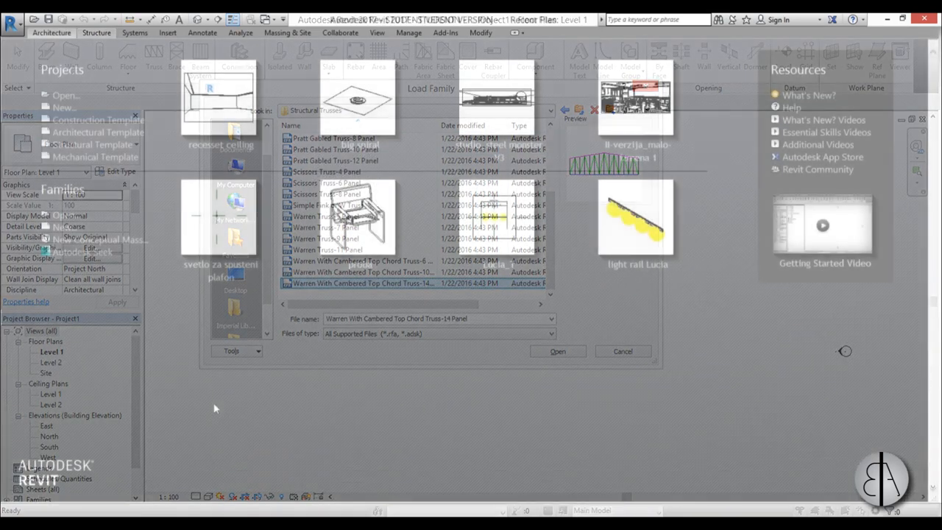
click(558, 351)
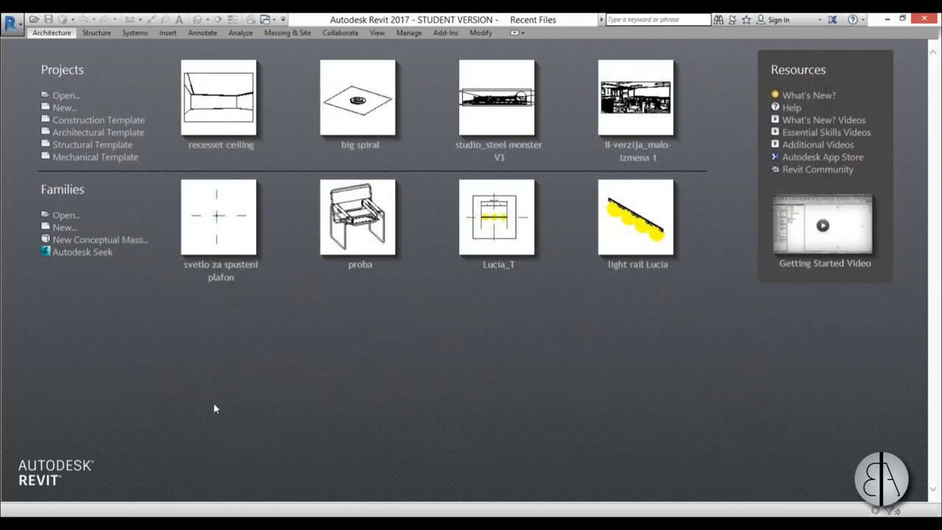
mouse_move(249, 383)
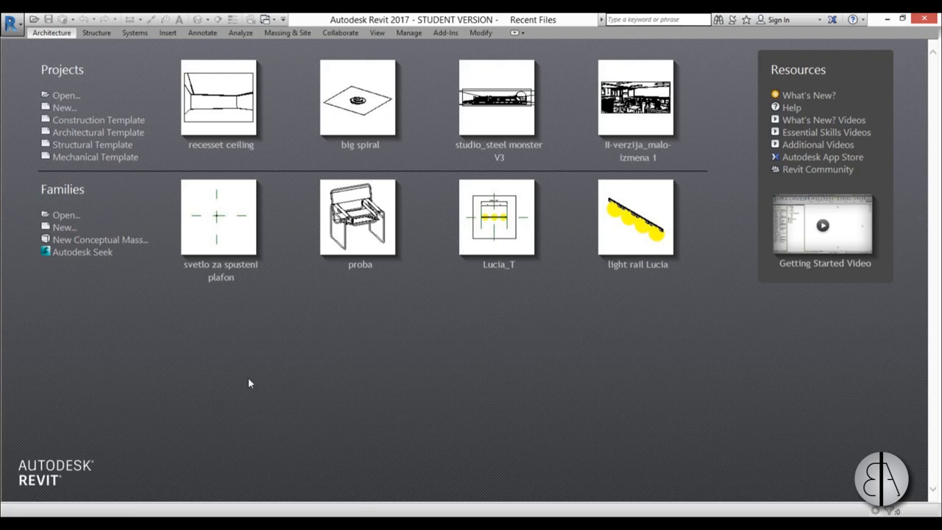
mouse_move(100, 238)
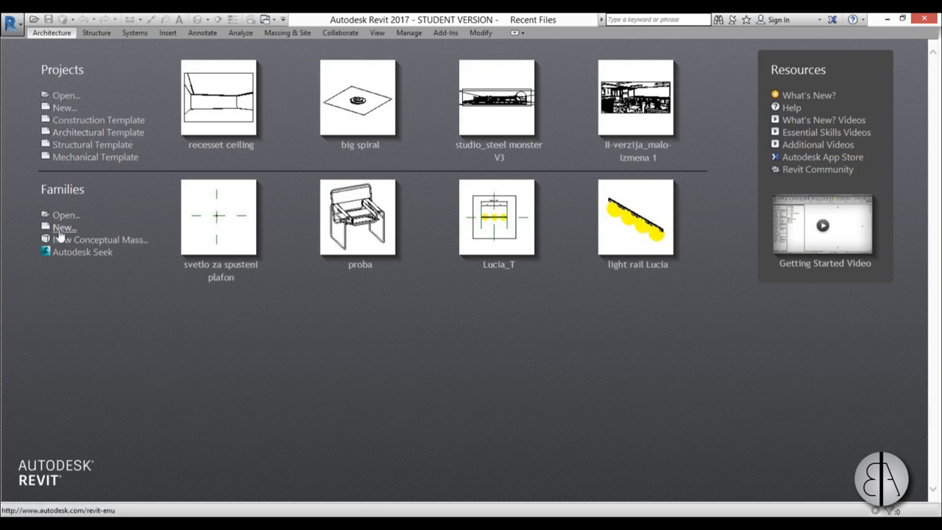
mouse_move(62, 228)
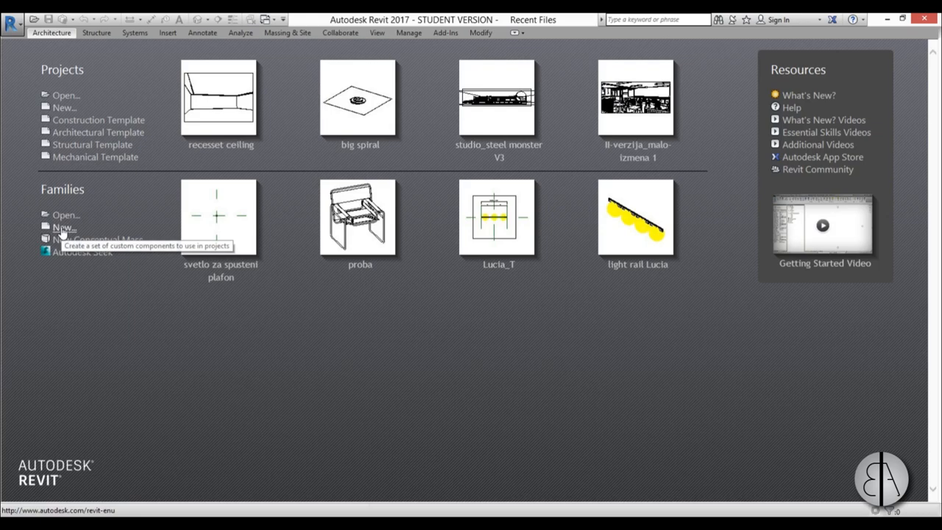
Step: Create a new family from the English Metric Structural Trusses.rft template
click(62, 227)
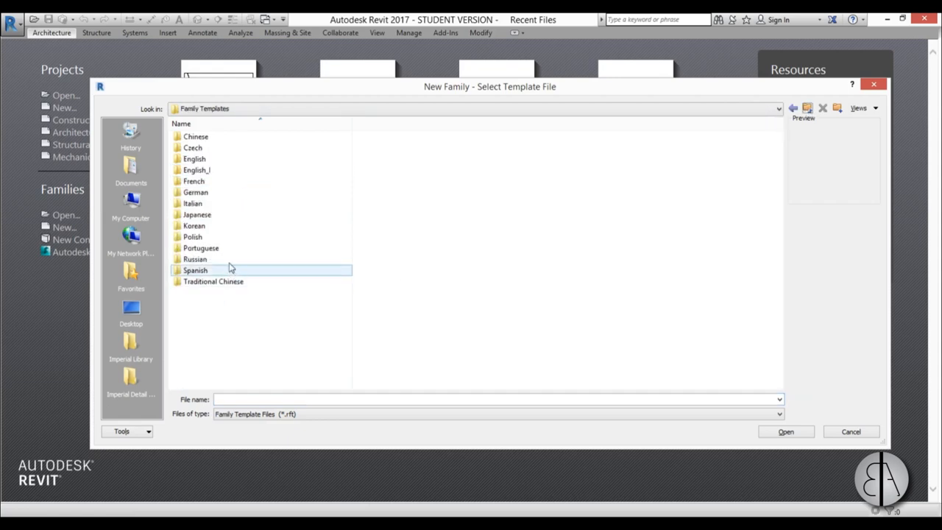
double_click(194, 159)
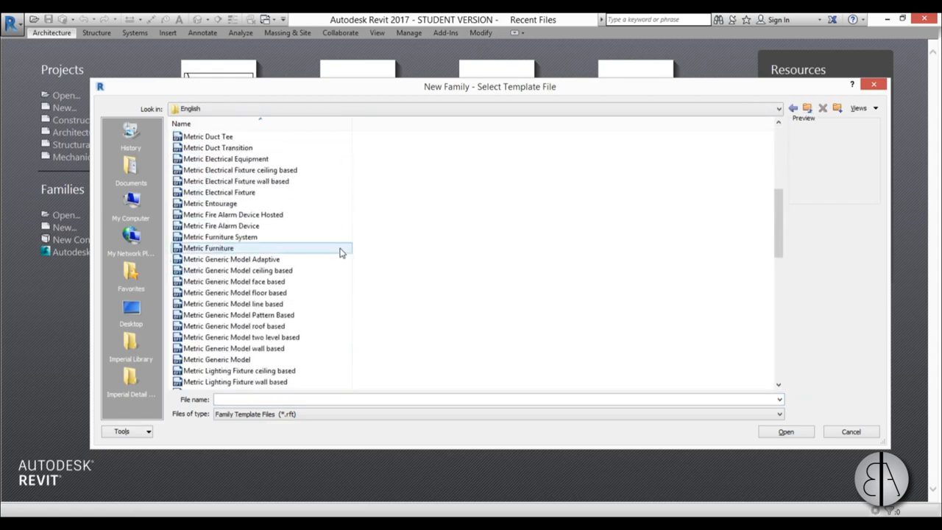
scroll(down, 3)
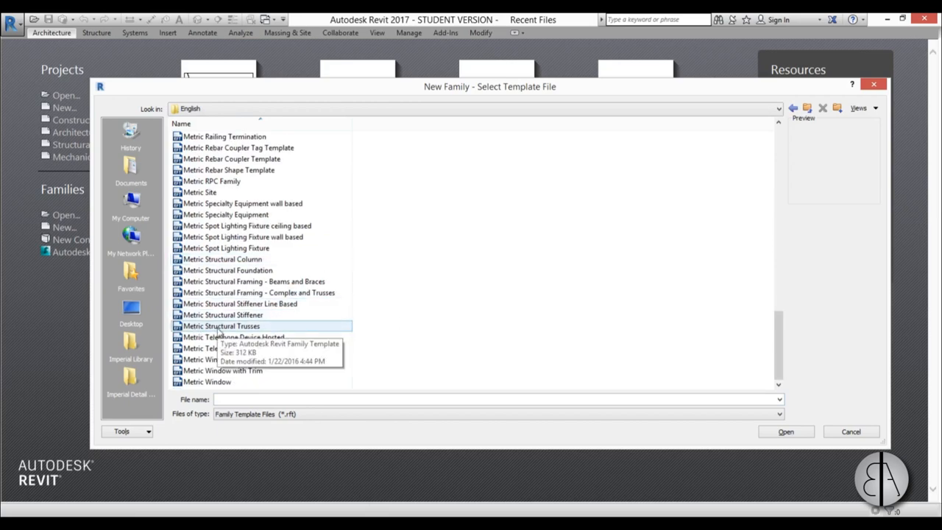
click(786, 431)
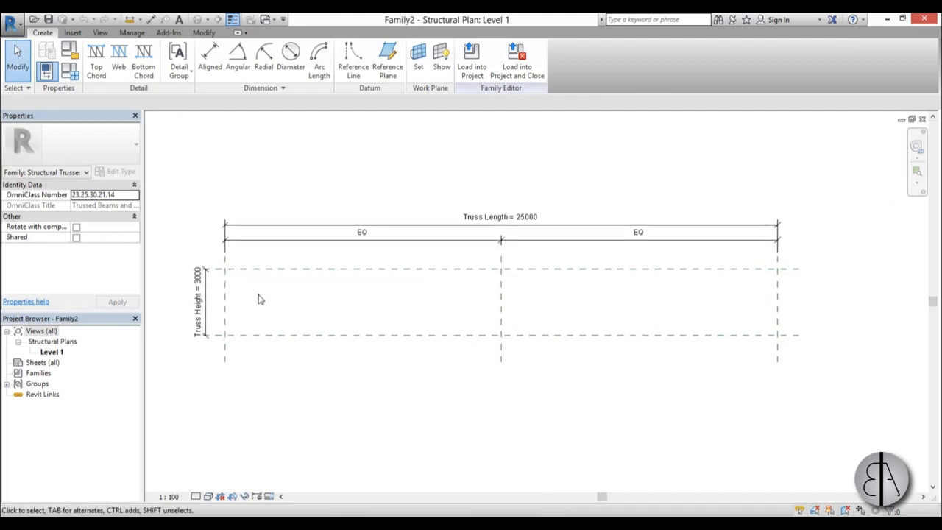
mouse_move(777, 294)
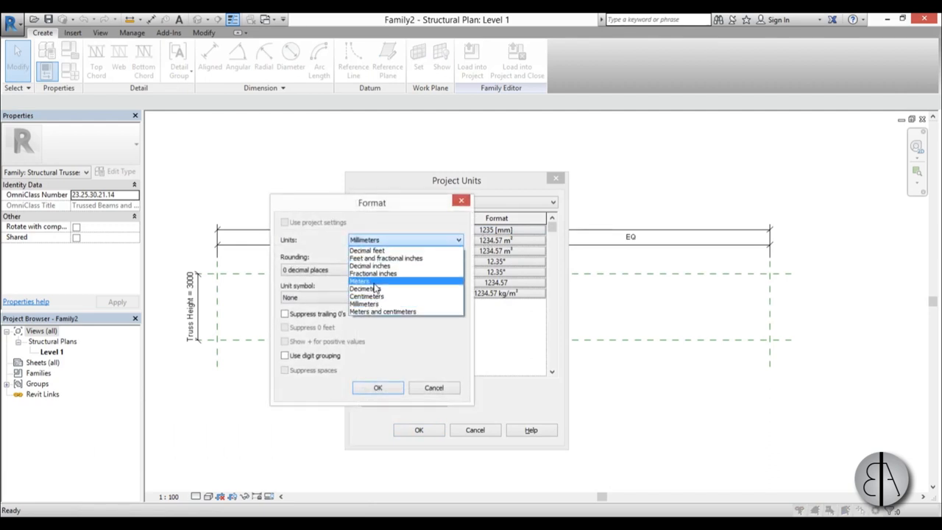
Step: Set the family's length format to meters in Project Units
click(376, 387)
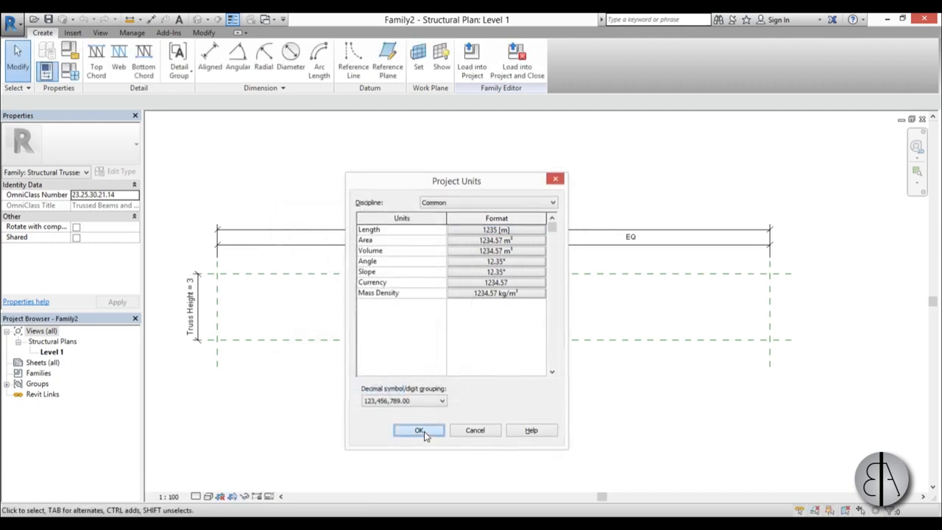
click(418, 429)
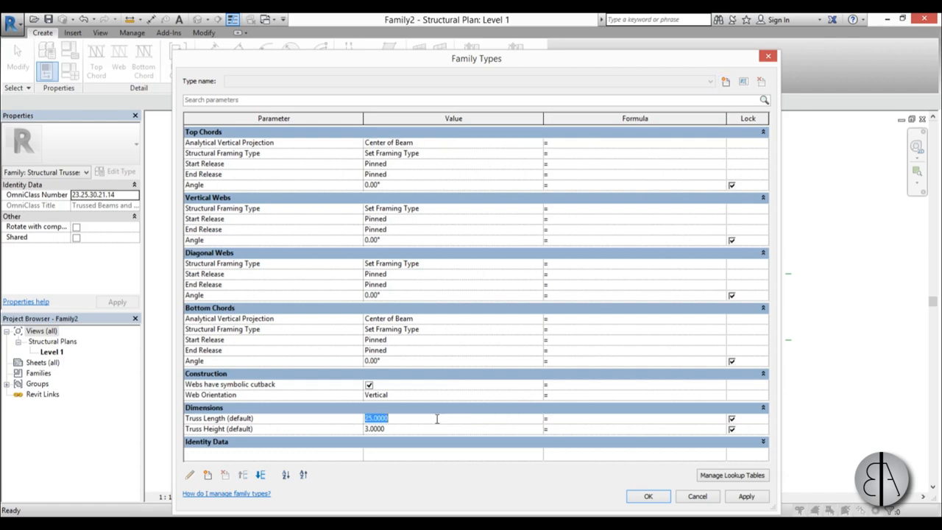
Step: Set the Truss Length (default) parameter to 15 meters and apply it
text(15)
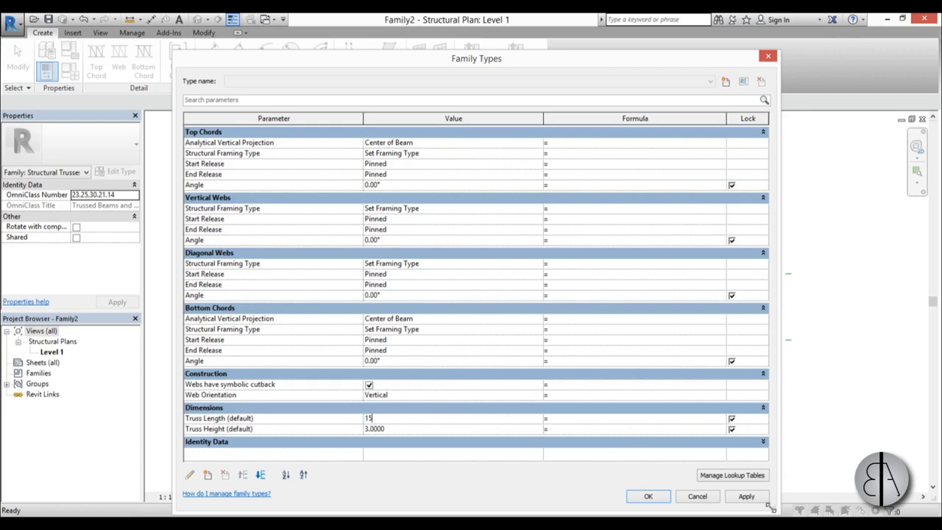
click(648, 496)
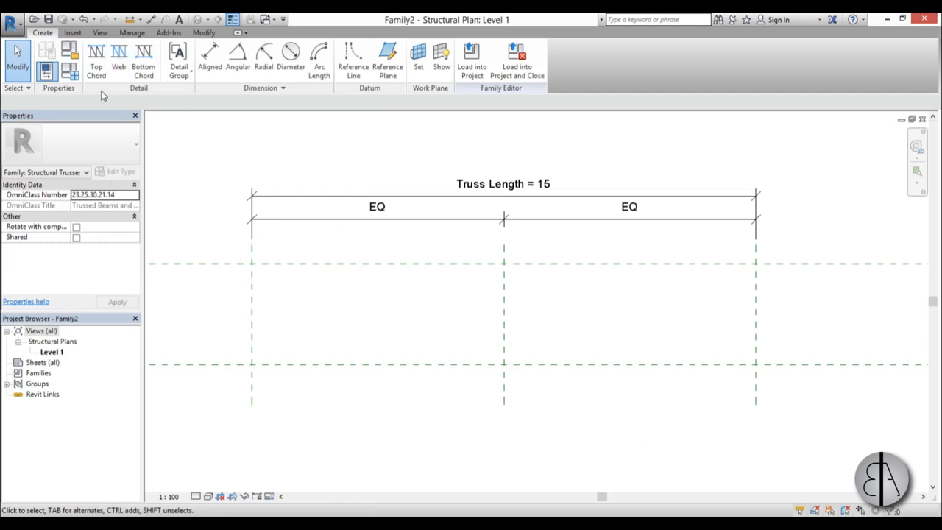
mouse_move(118, 59)
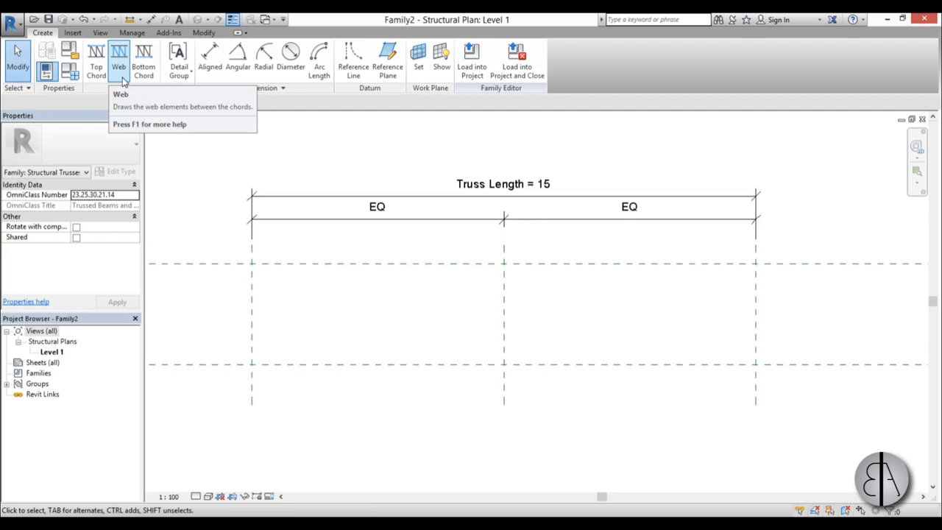
mouse_move(145, 59)
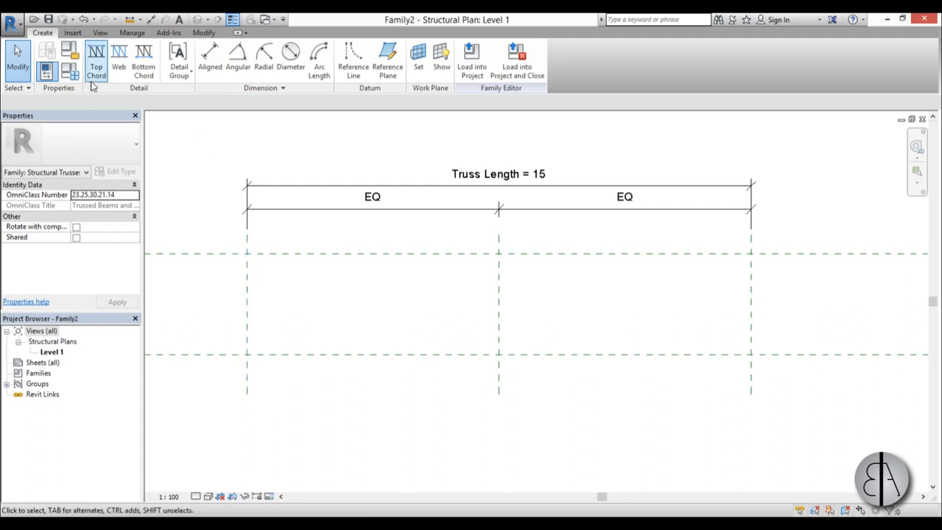
Step: Draw the top chord as a diagonal from the top-left to the bottom-right reference intersection
click(95, 62)
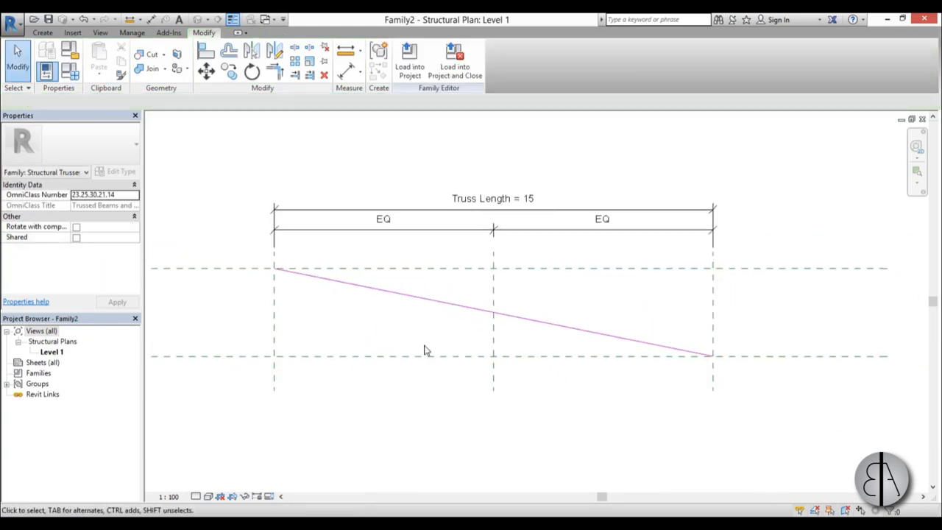
click(41, 33)
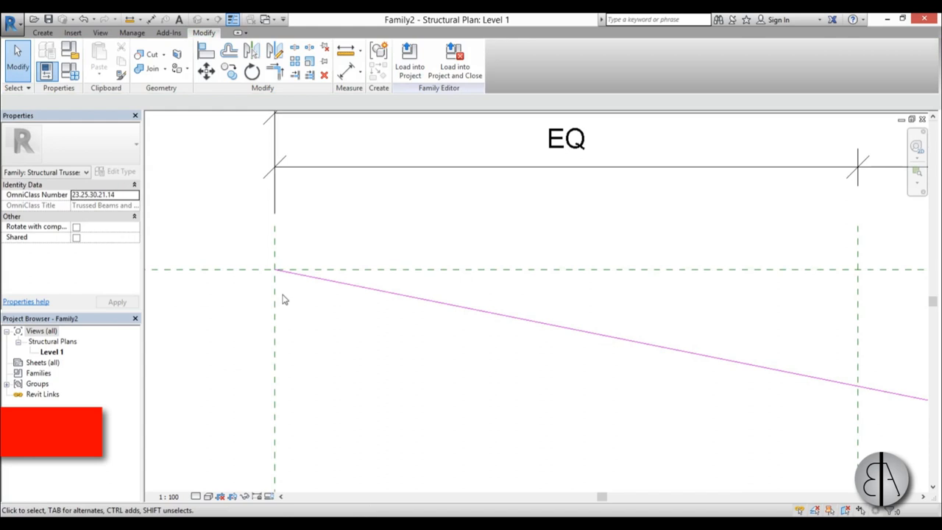
Step: Align the top chord's left end to the truss reference plane
click(206, 50)
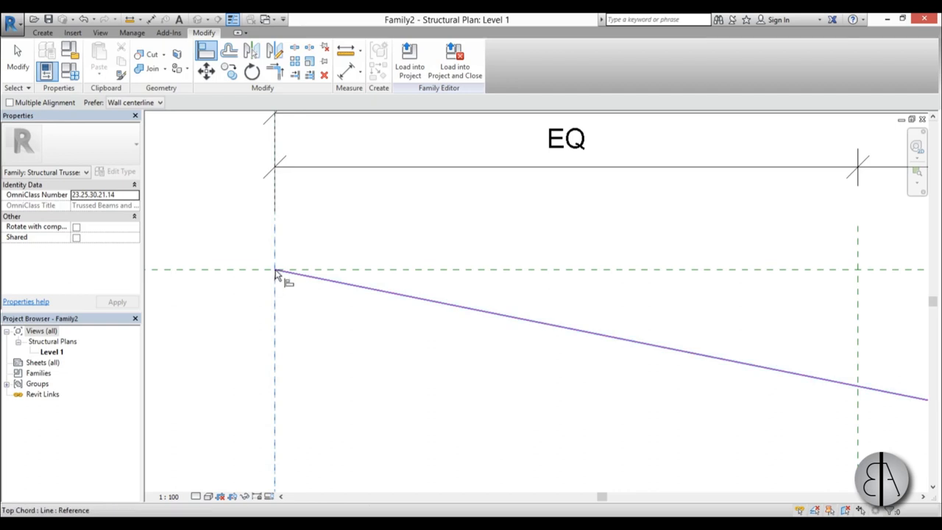
mouse_move(277, 274)
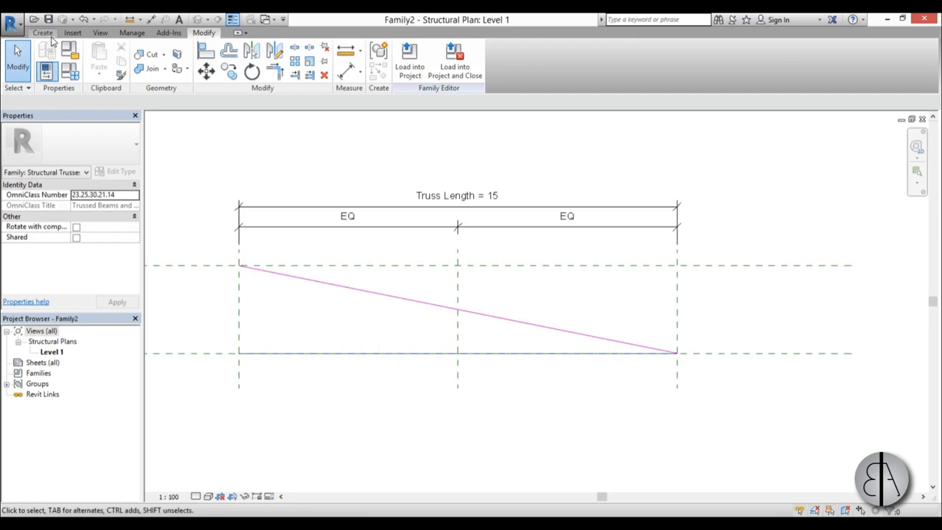
Step: Dimension the six vertical reference planes and set them to equal (EQ) spacing
click(42, 33)
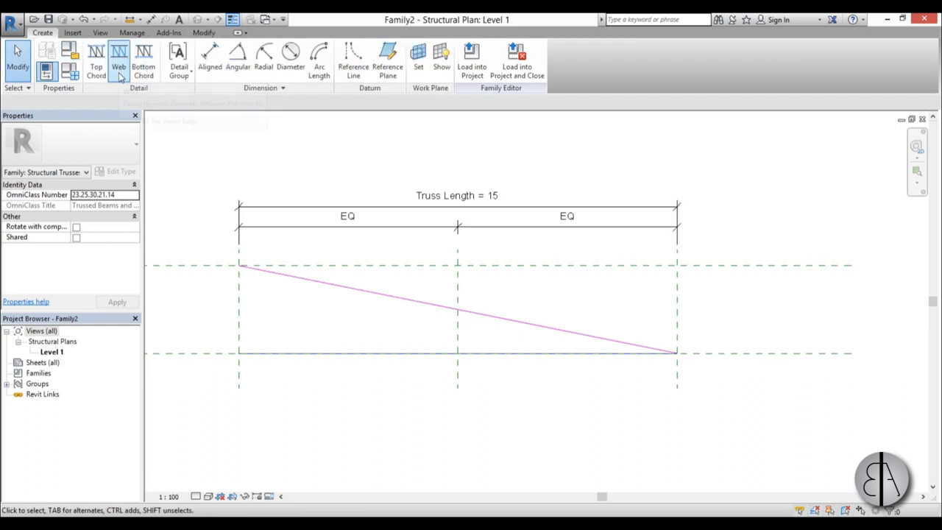
mouse_move(118, 59)
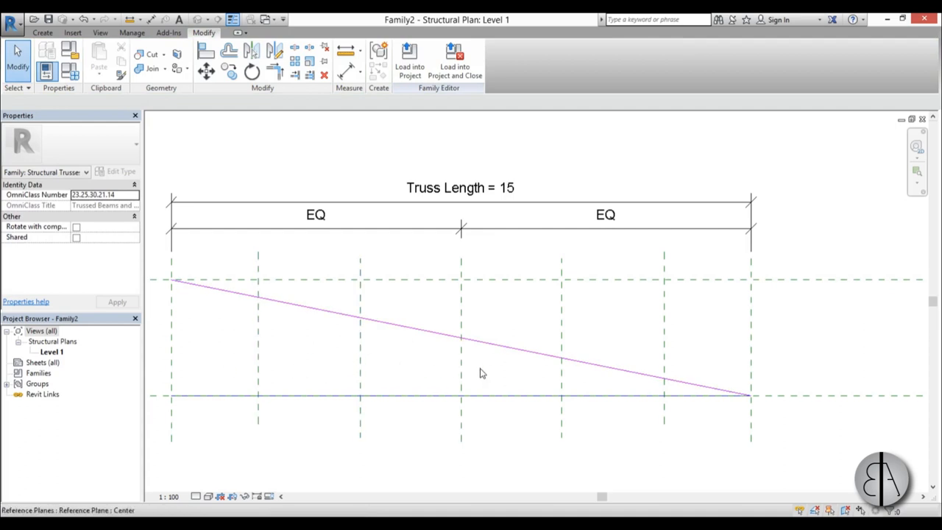
mouse_move(345, 74)
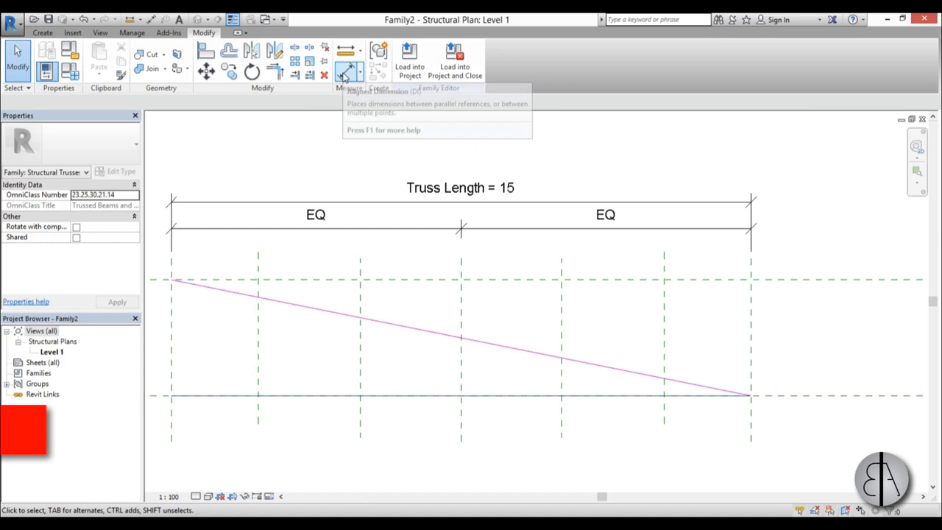
click(349, 71)
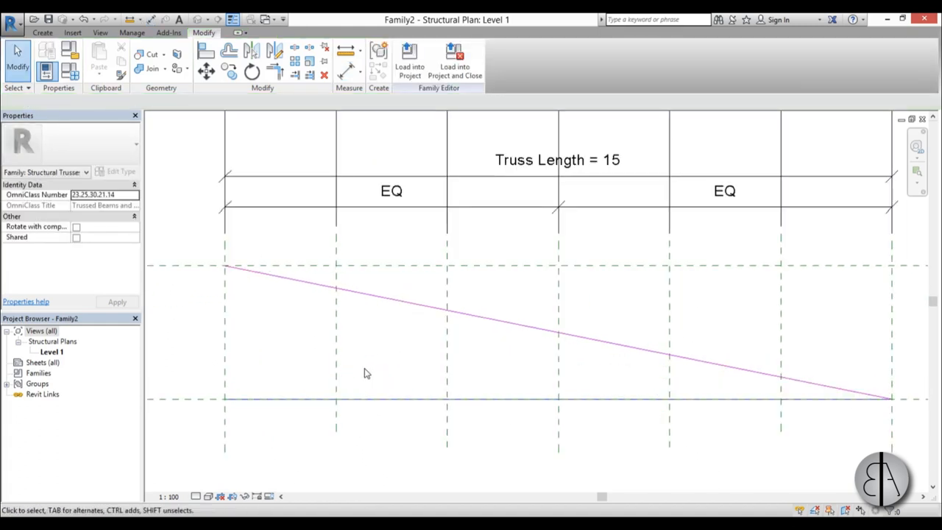
click(41, 32)
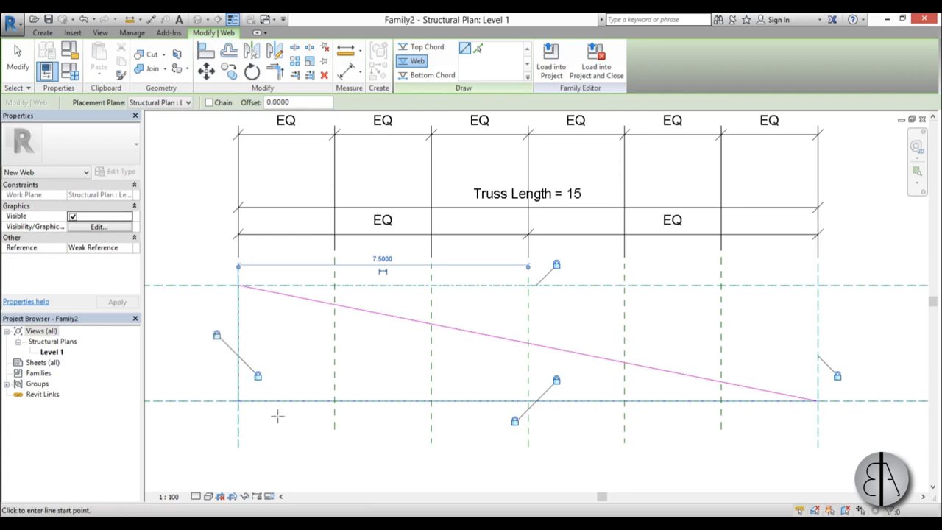
Step: Draw vertical and diagonal web members in each bay between the bottom and top chords
click(335, 303)
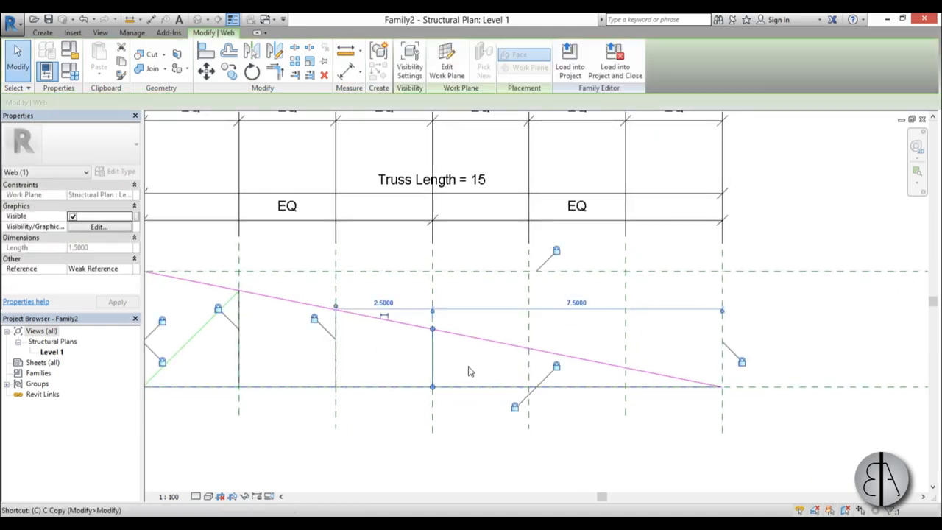
click(42, 32)
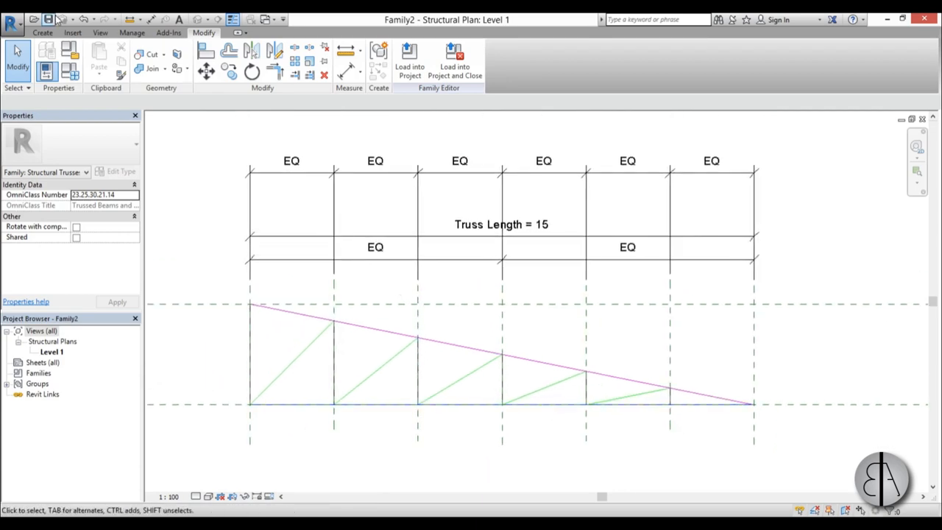
Step: Save the truss family to the Desktop as 'shed truss'
click(48, 19)
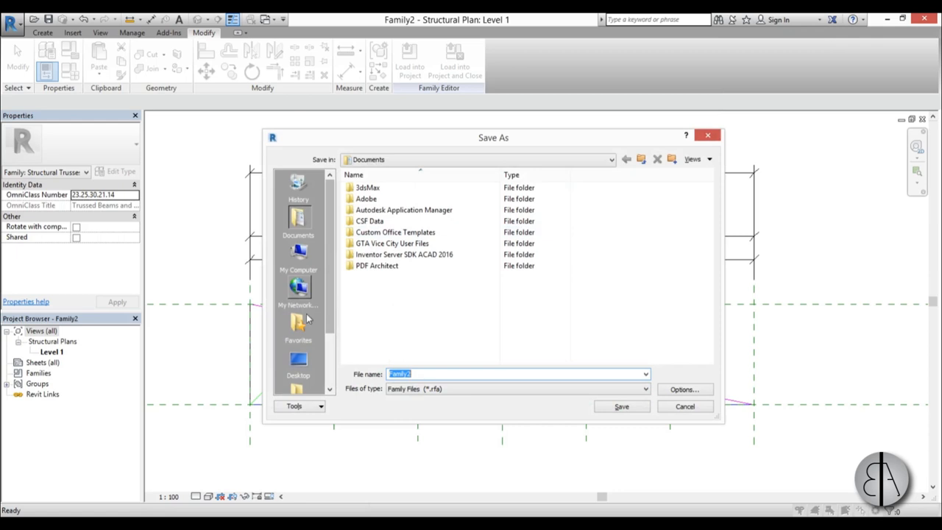
click(297, 361)
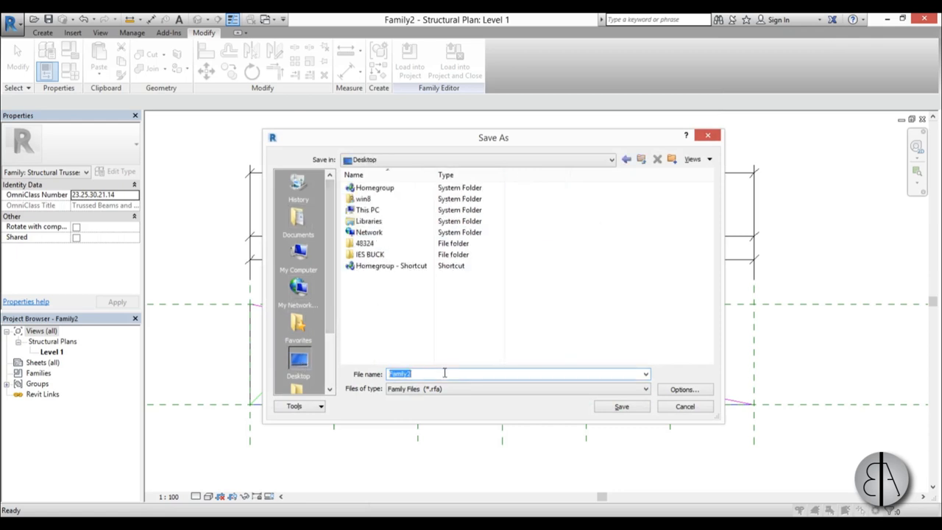
text(shed tr)
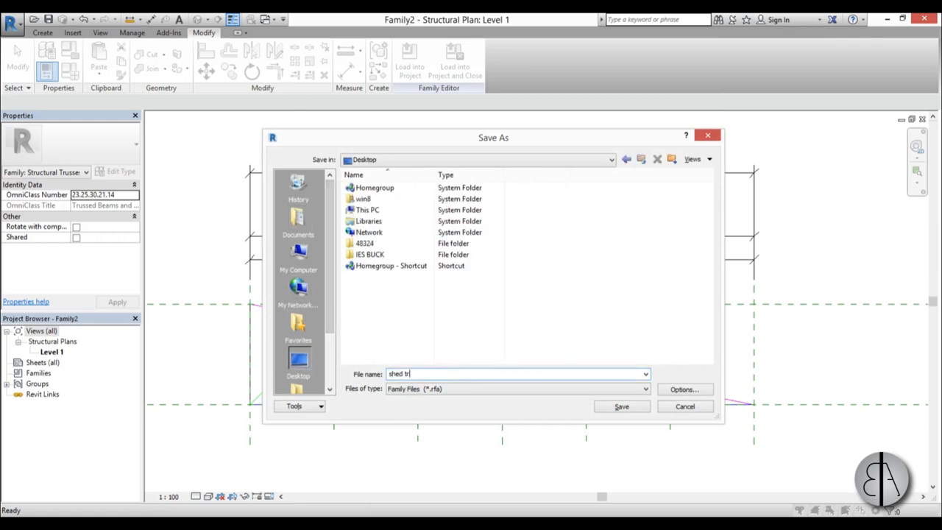
click(621, 406)
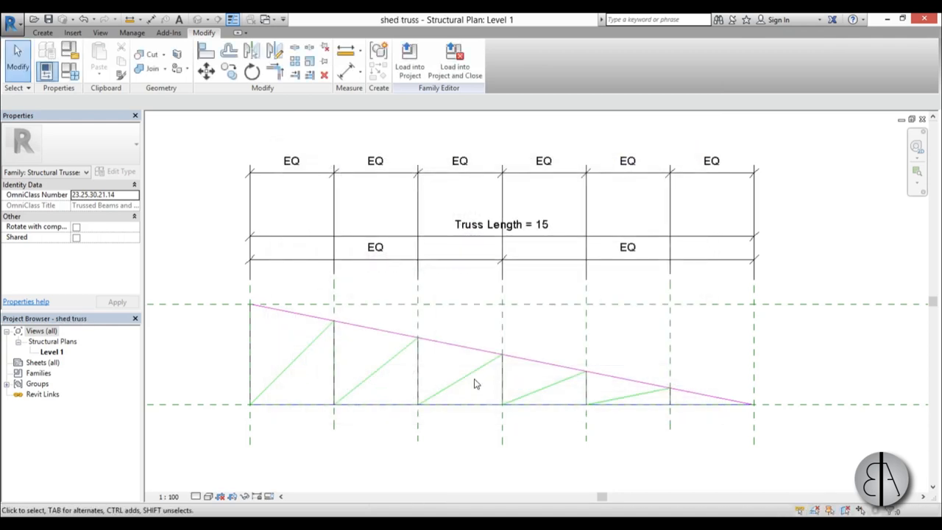
mouse_move(433, 332)
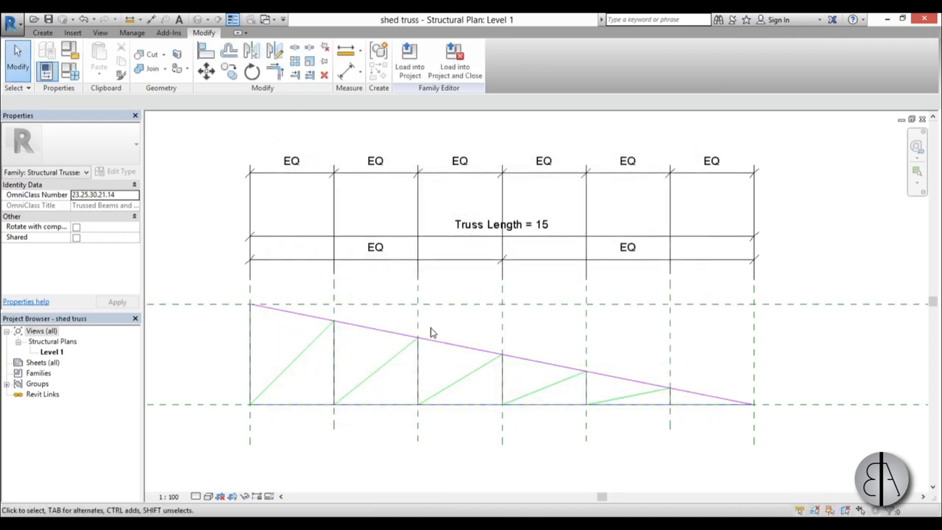
mouse_move(32, 32)
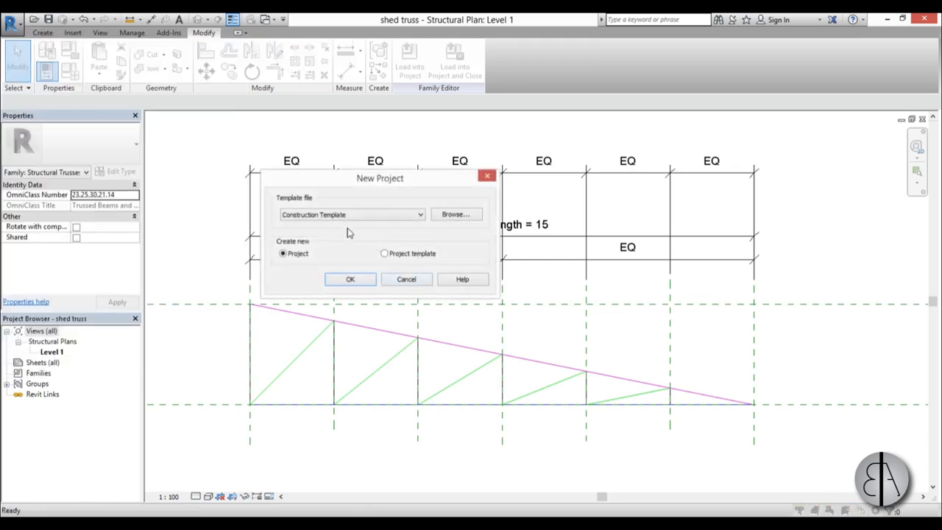
Step: Create a new project from the Construction Template to hold the shed truss
click(406, 280)
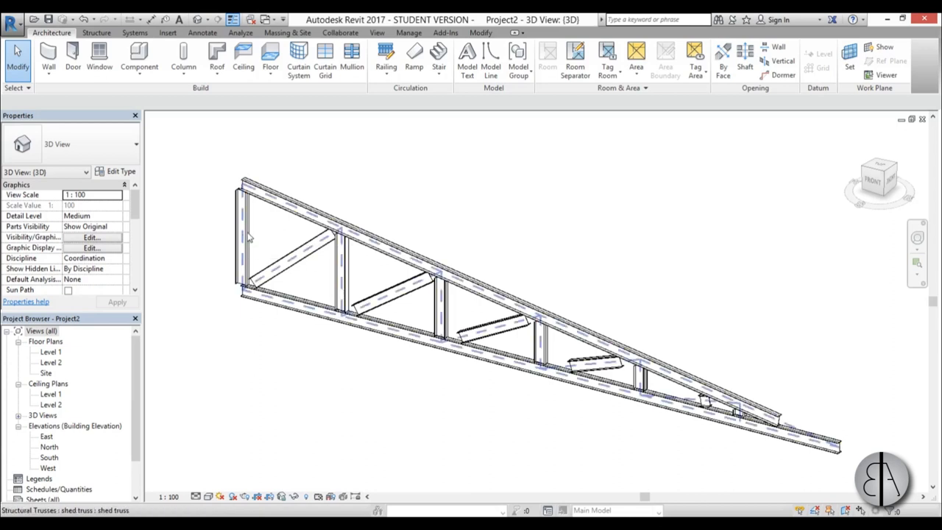
Step: Browse the Load Family dialog to US Metric > Structural Framing > Wood
click(168, 32)
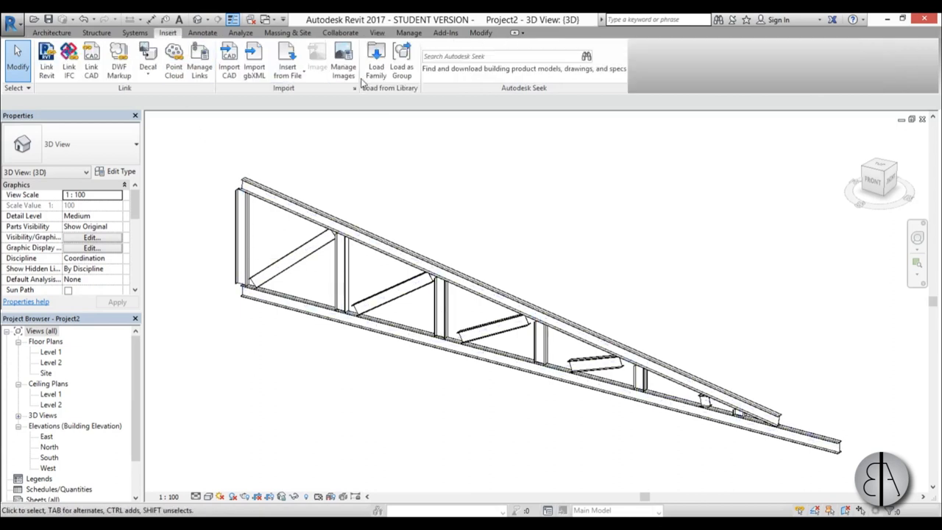
click(377, 60)
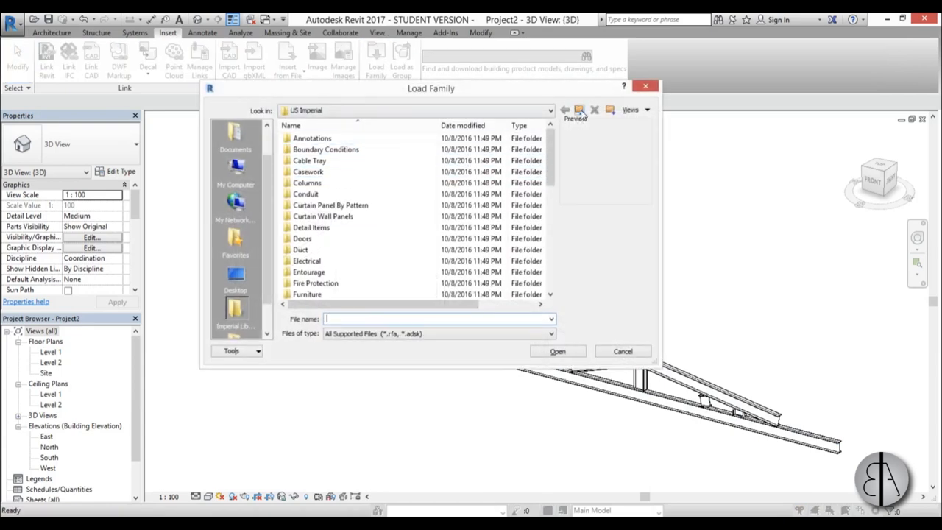
click(580, 109)
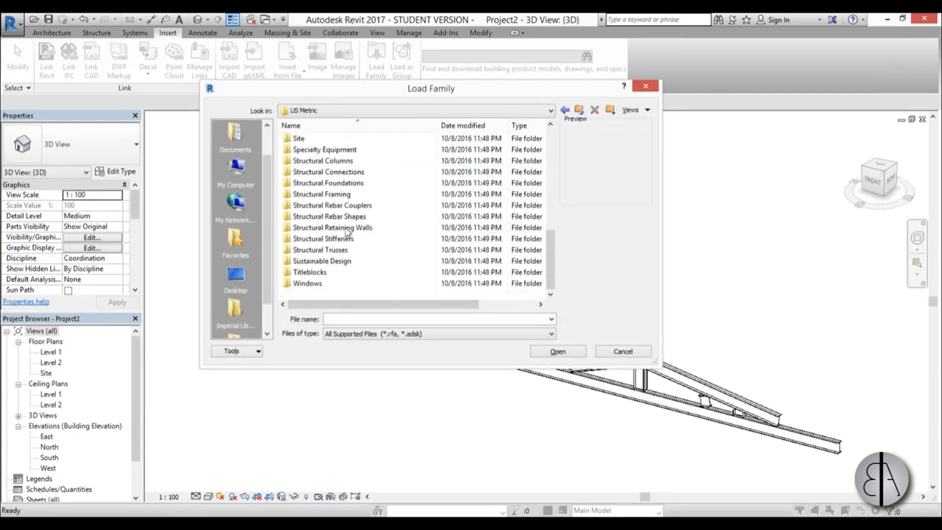
click(321, 194)
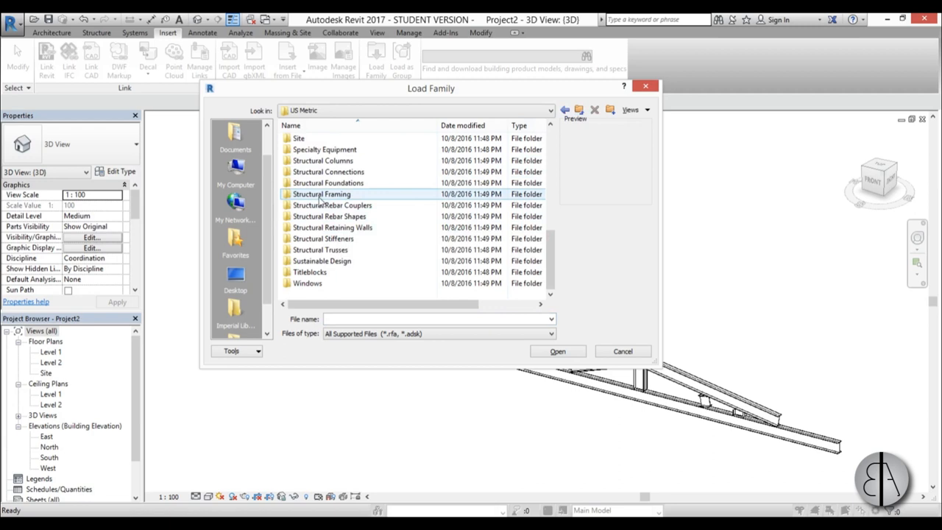
double_click(321, 194)
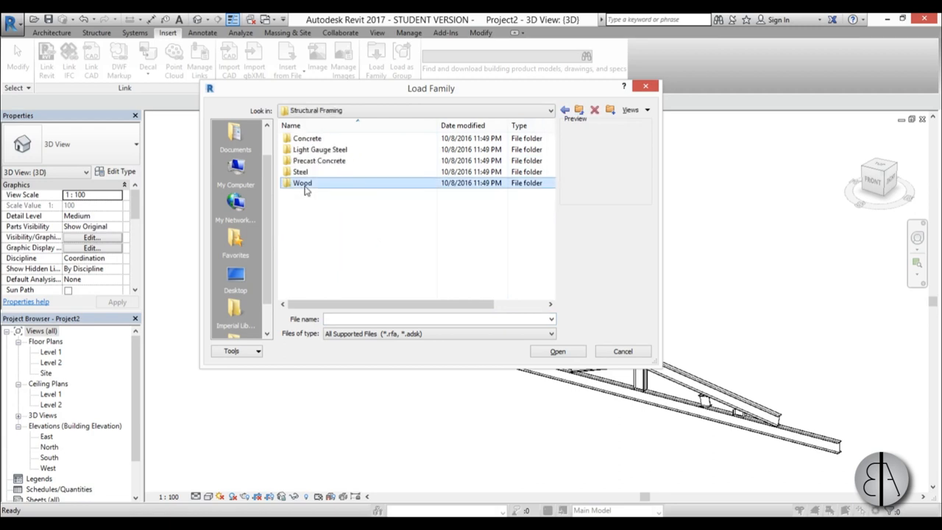
double_click(301, 182)
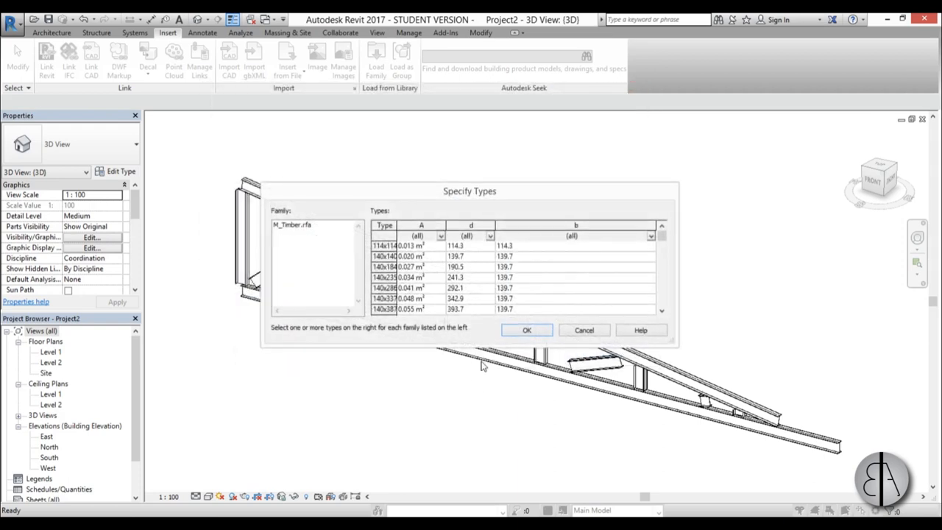
Step: Load M_Timber.rfa with one chosen size type into the project
click(419, 287)
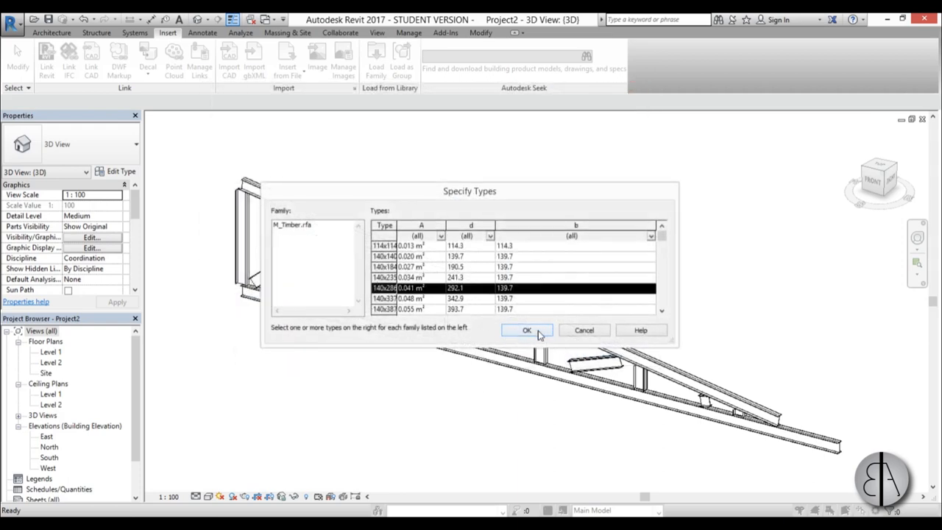
click(527, 329)
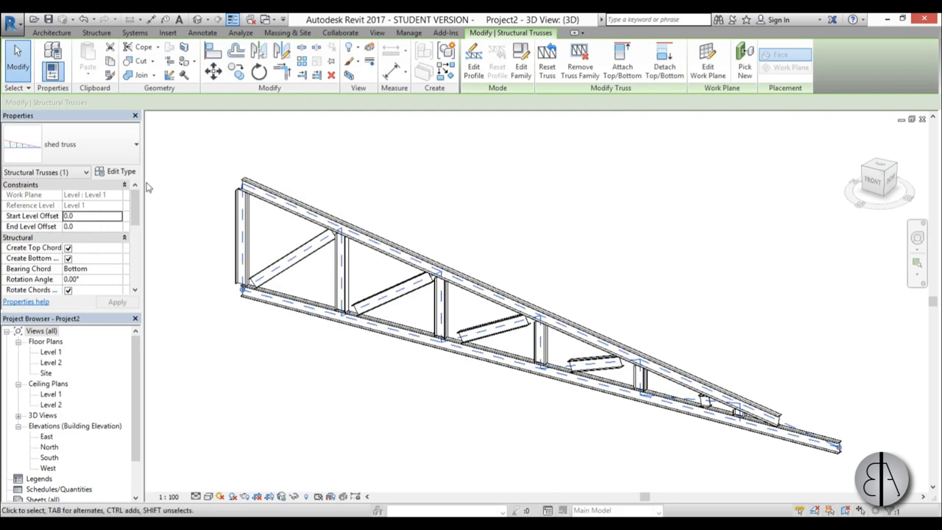
Step: Set the truss type's top chords, webs and bottom chords to M_Timber 140x286
click(121, 170)
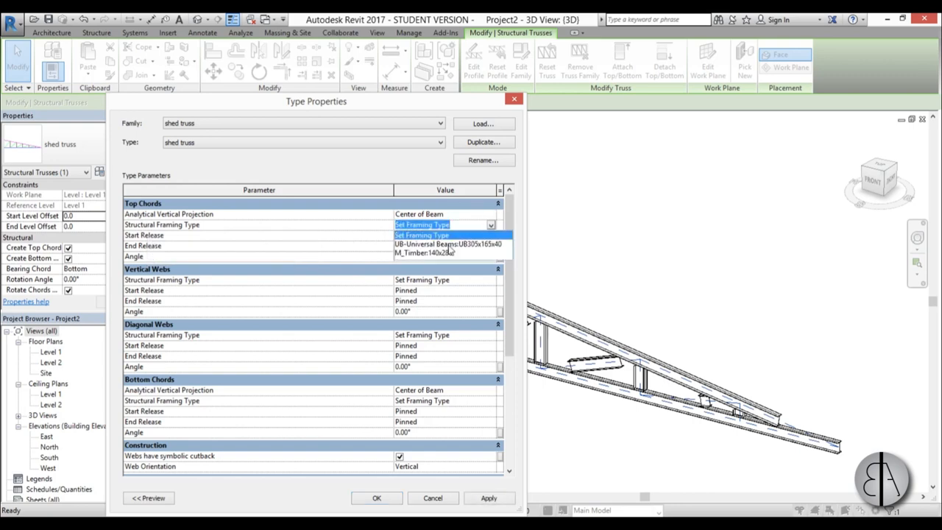
click(434, 253)
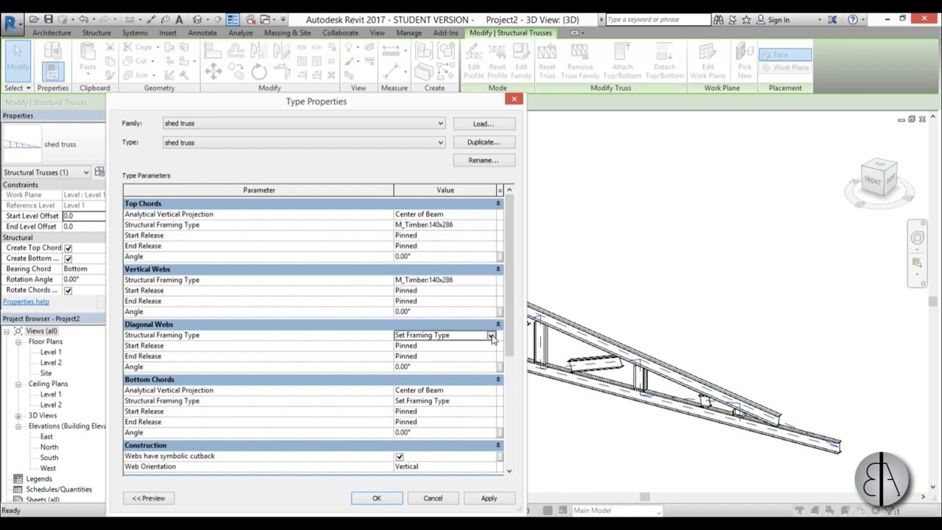
click(442, 335)
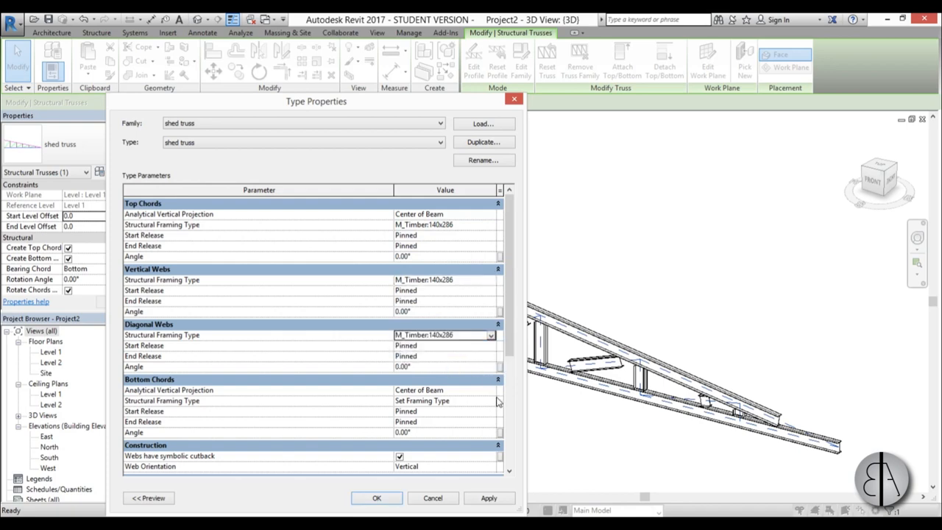
click(488, 388)
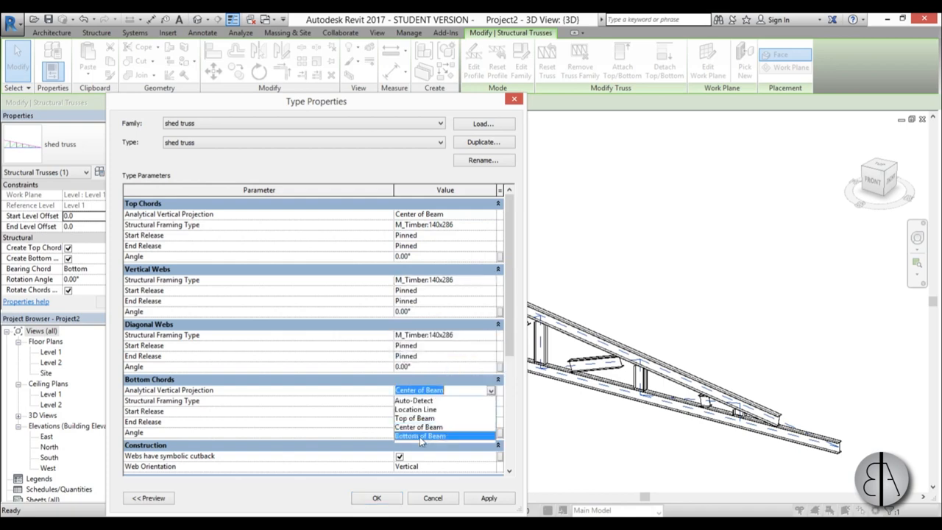
click(419, 436)
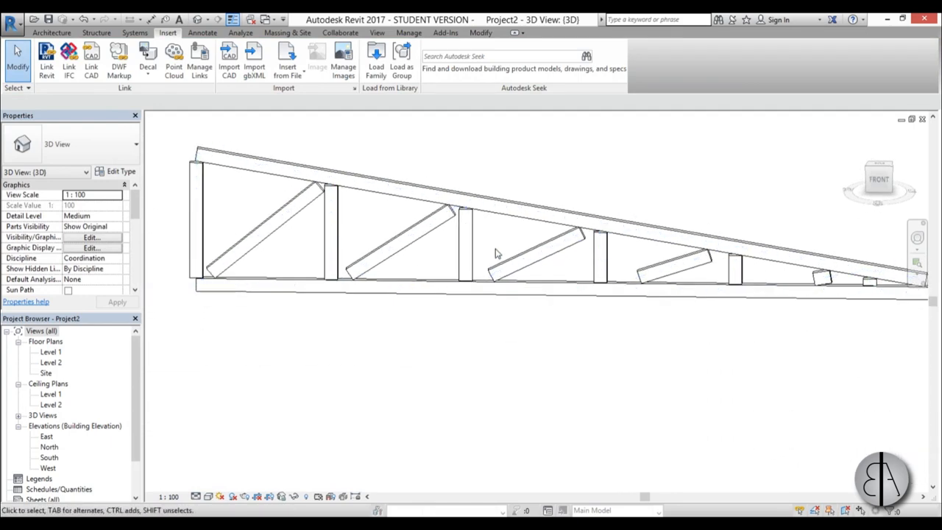
drag(498, 253, 378, 352)
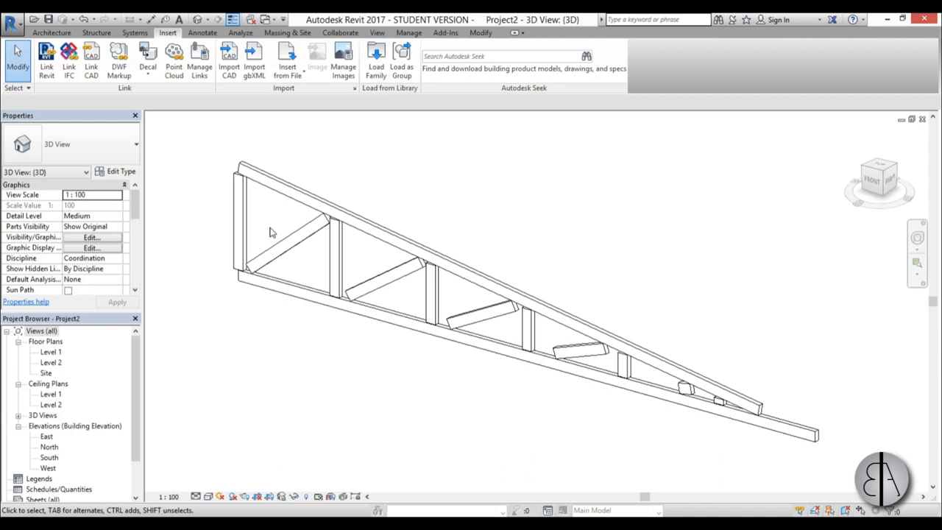
mouse_move(383, 177)
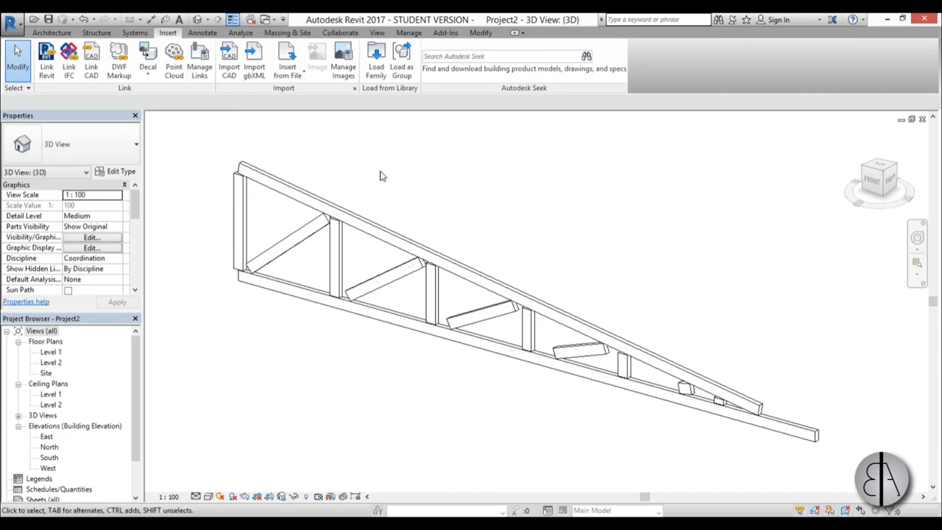